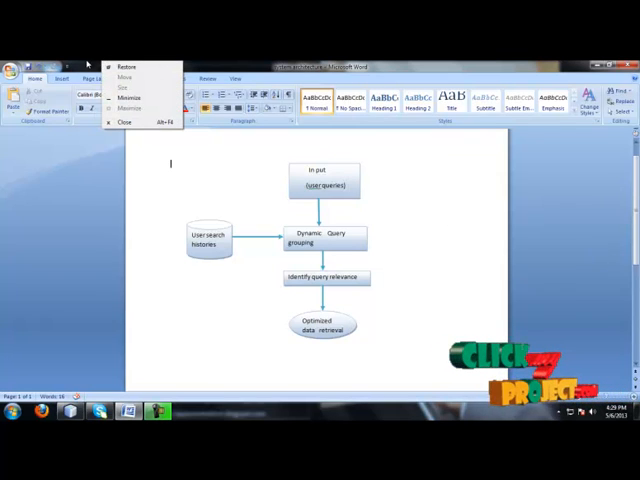
mouse_move(57, 170)
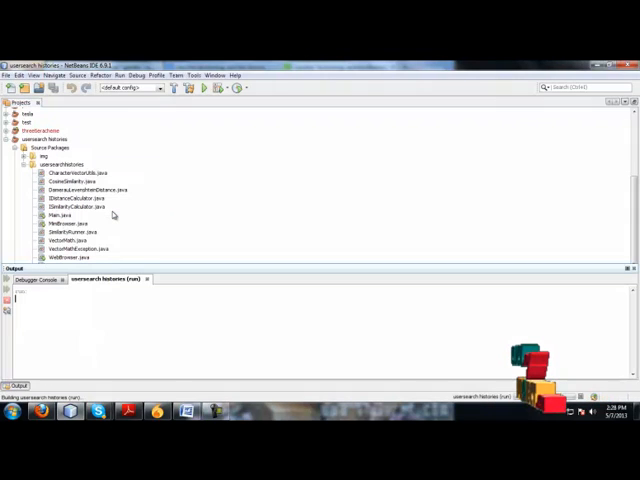
Open the registration form and register user Id 10 with mobile number 99998
left_click(202, 88)
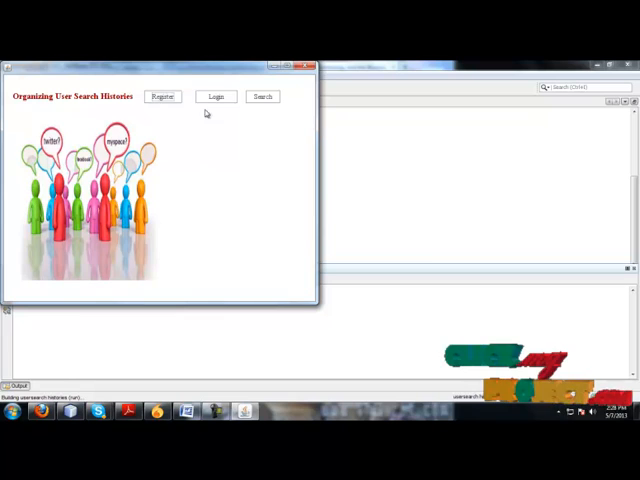
left_click(162, 96)
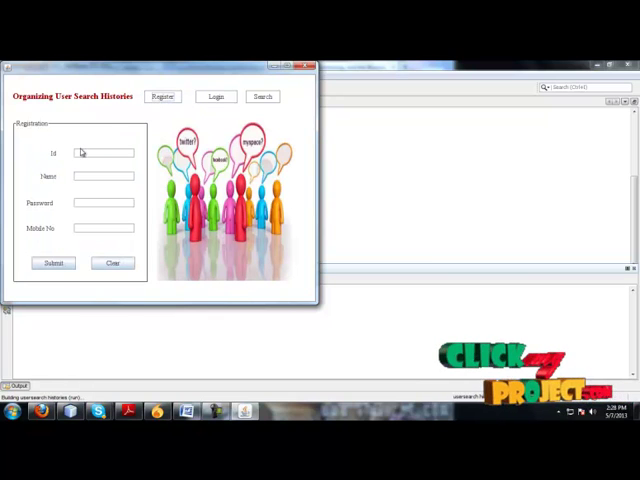
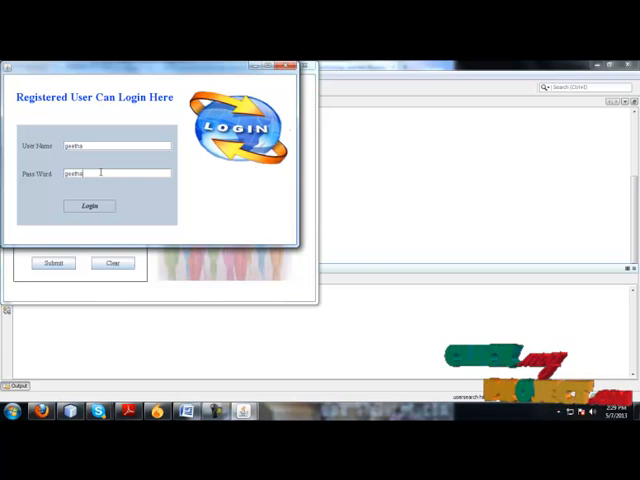
left_click(88, 205)
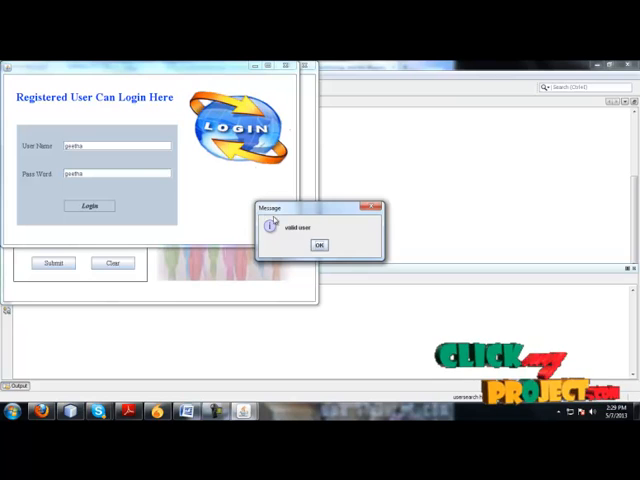
left_click(318, 245)
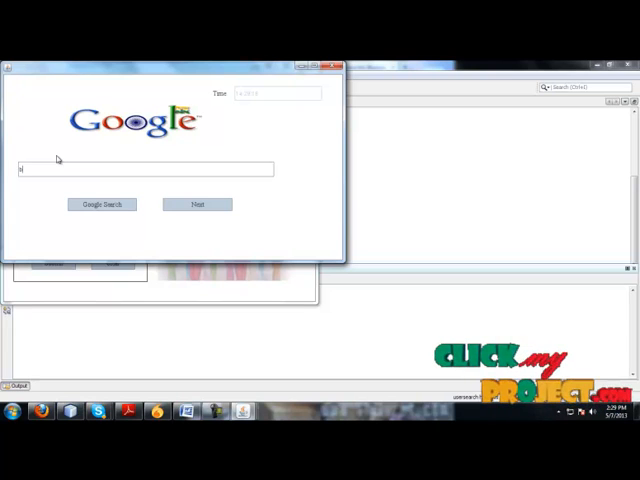
Search for 'book' and load its web results in the mirror browser
type("book")
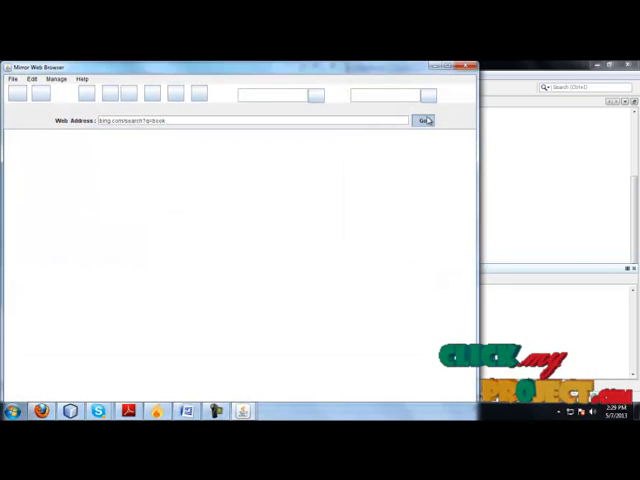
mouse_move(360, 150)
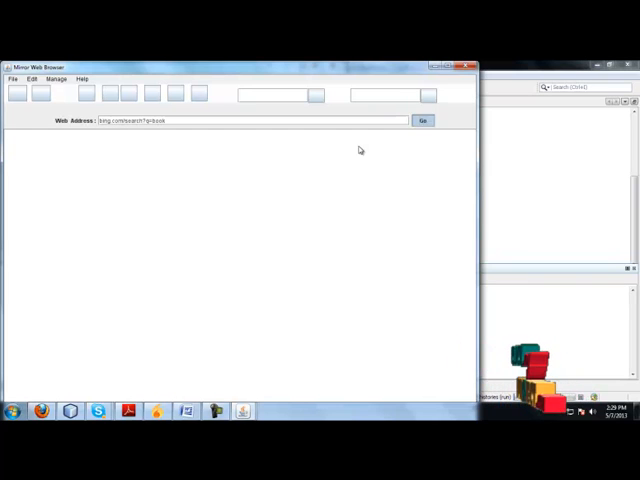
left_click(422, 120)
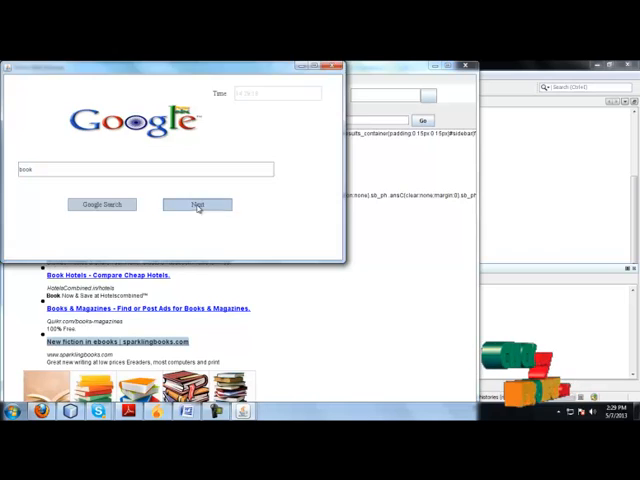
Keep the book search click in history and confirm the stored message
left_click(197, 204)
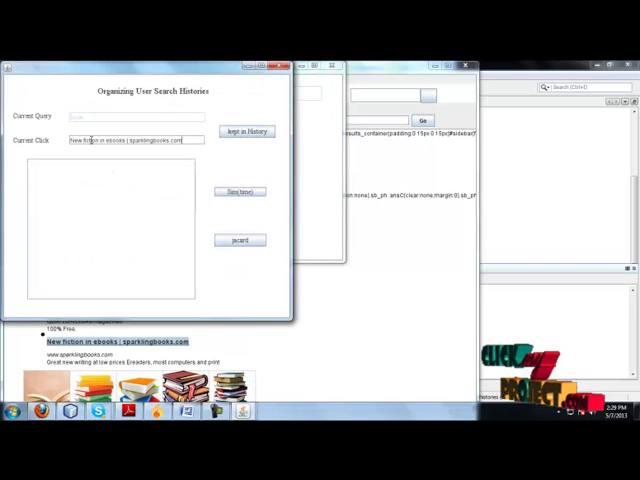
left_click(246, 131)
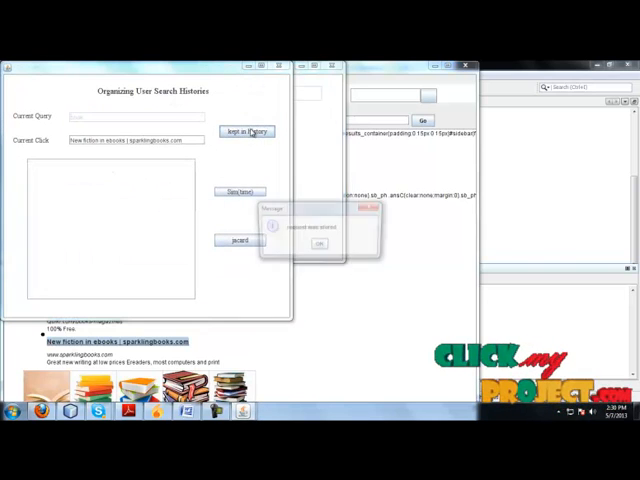
left_click(317, 244)
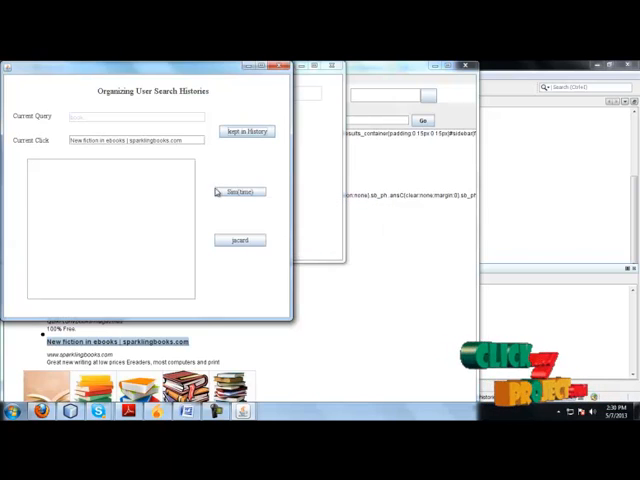
Compute time similarity and Jaccard similarity scores for the book queries
left_click(238, 192)
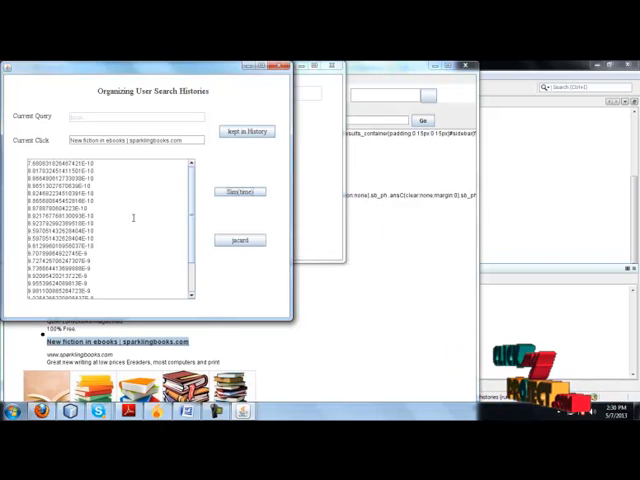
left_click(239, 240)
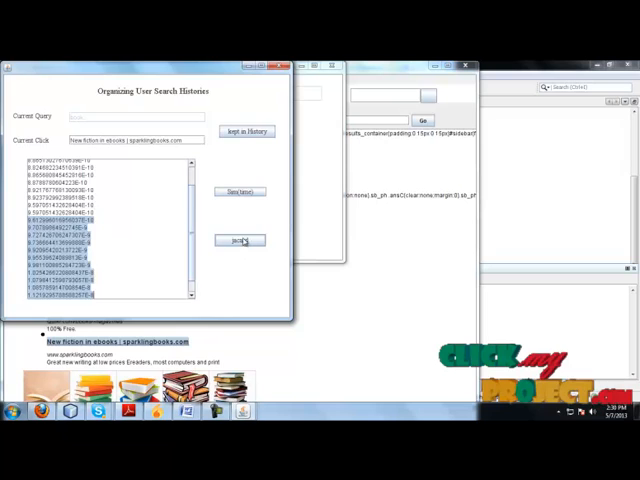
left_click(238, 240)
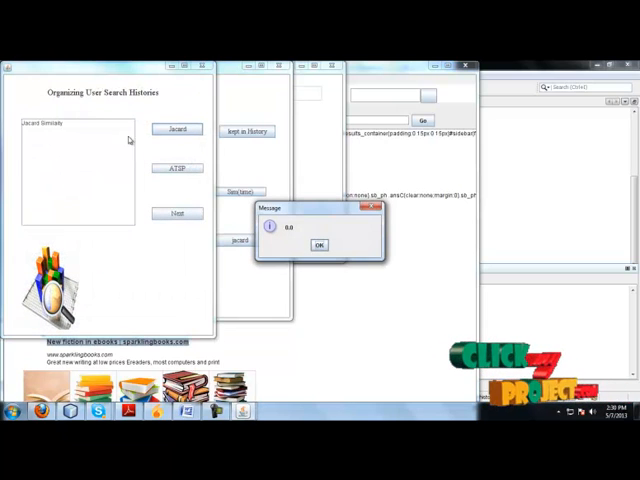
left_click(318, 245)
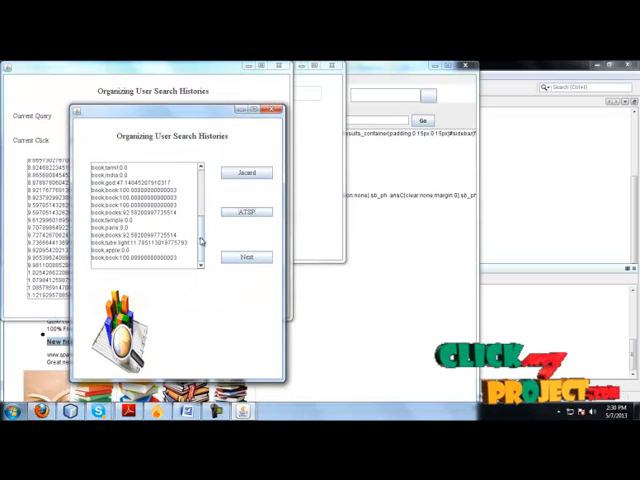
Open the ATSP Similarity window from Organizing User Search Histories
left_click(245, 257)
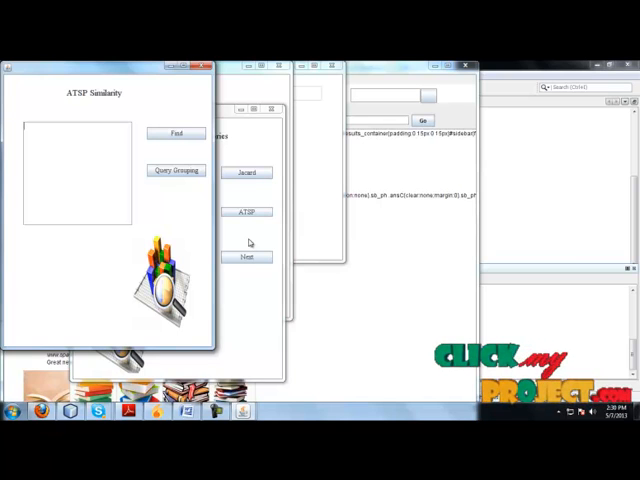
mouse_move(240, 187)
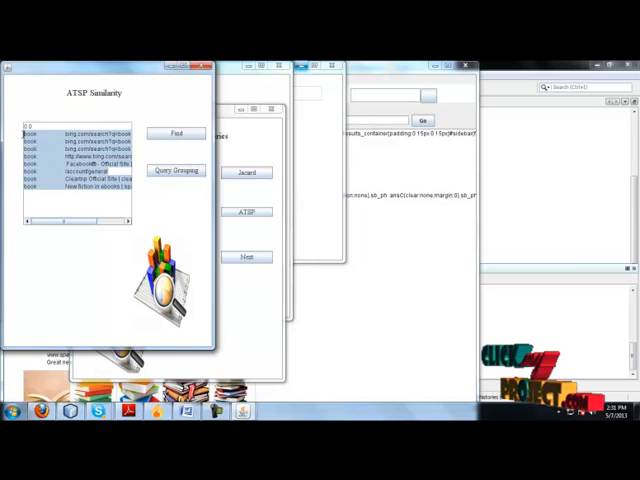
Select a grouped book query entry among the ATSP query grouping results
left_click(80, 150)
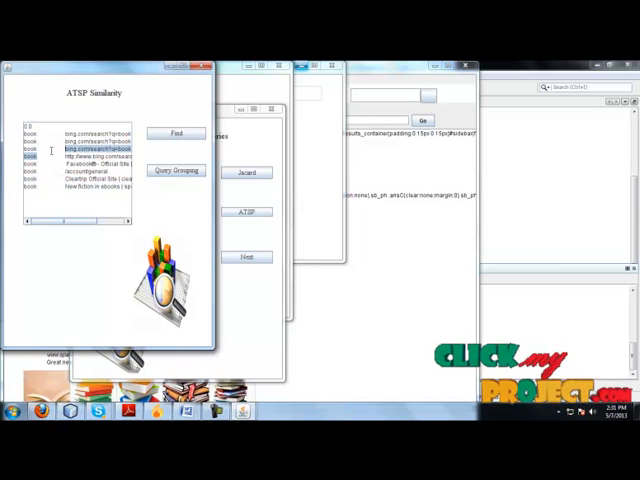